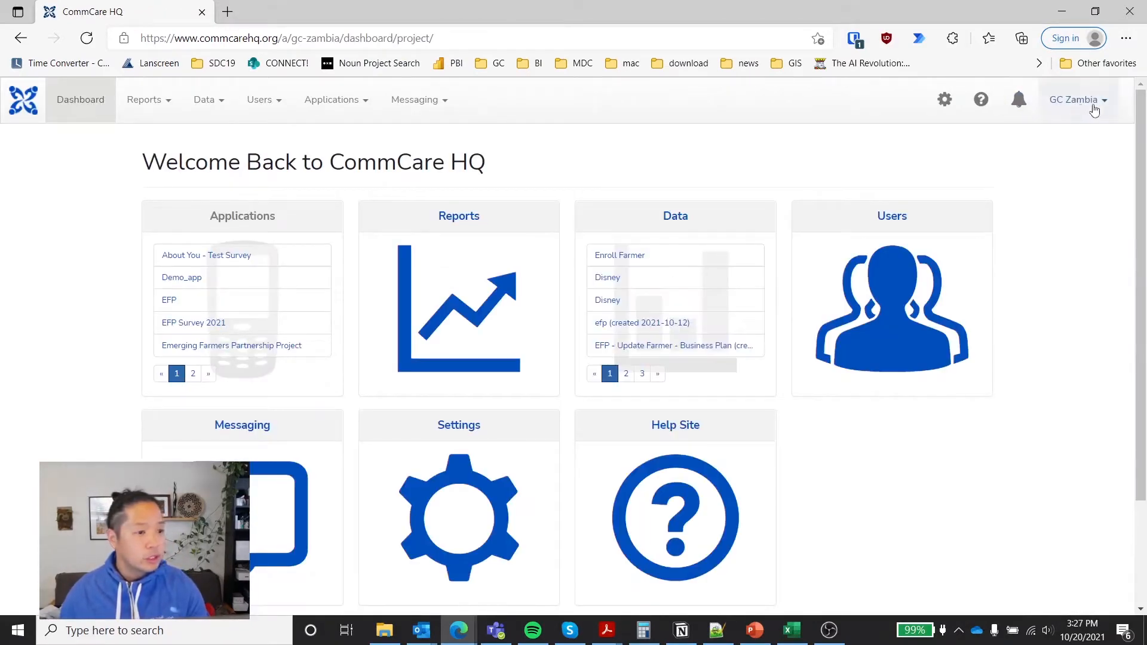
Step: Go from the dashboard to the Data section's Export Form Data page
left_click(1075, 100)
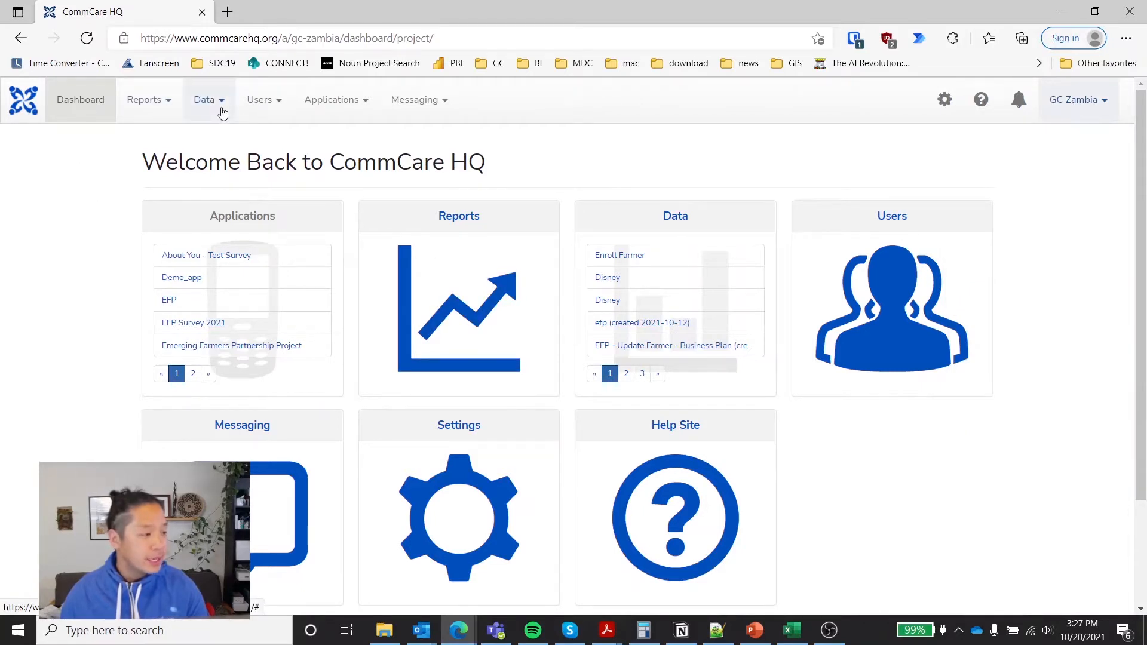
left_click(204, 99)
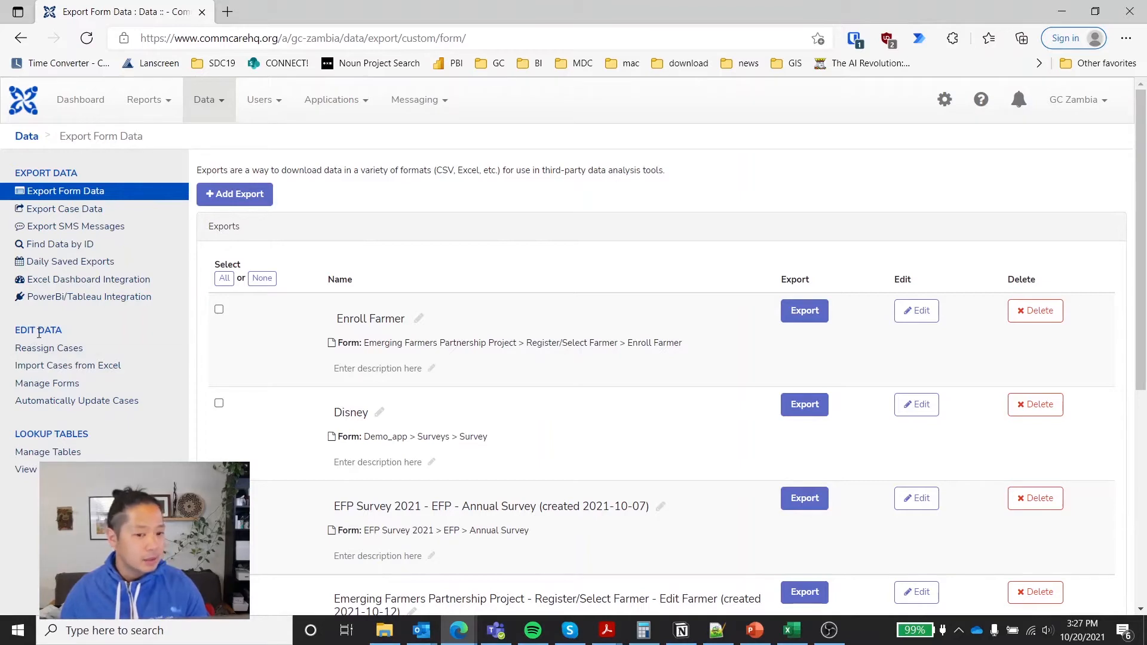
Step: Open Manage Forms from the Edit Data sidebar
scroll("down", 3)
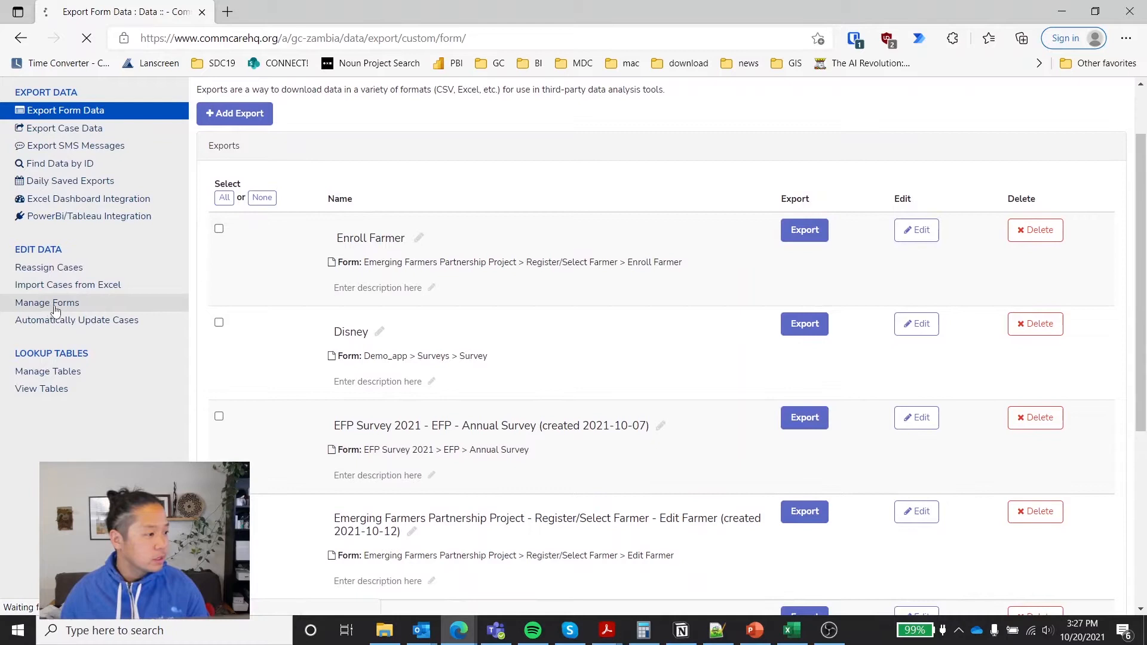
left_click(47, 303)
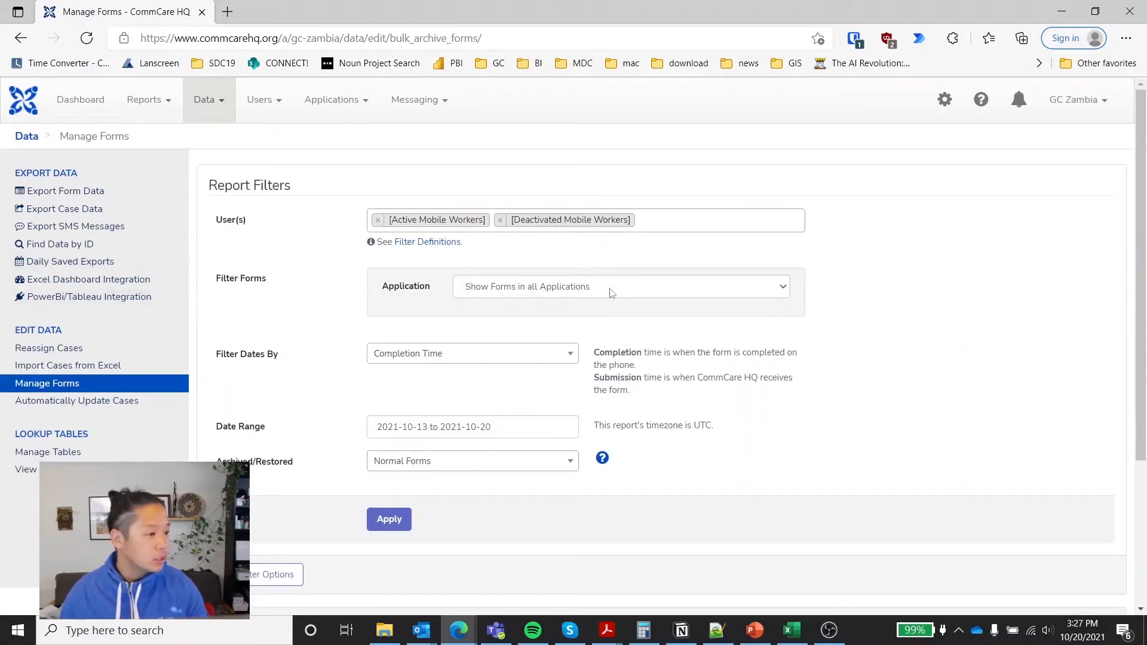
Step: Filter to EFP Survey 2021, menu EFP, form Annual Survey, and apply
left_click(621, 286)
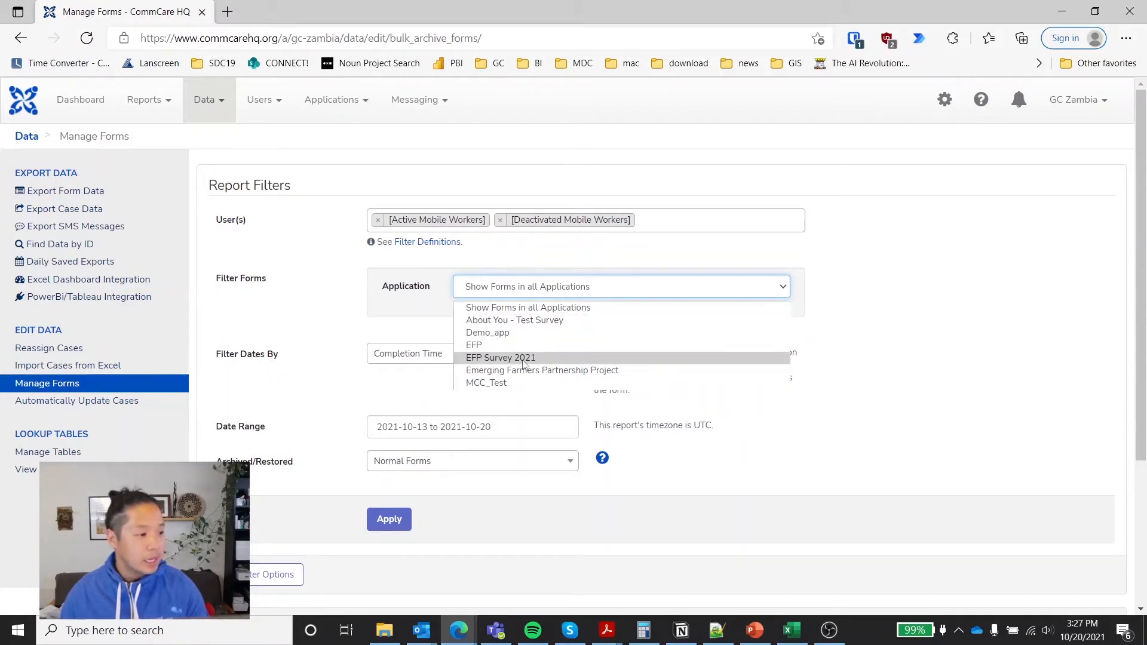
left_click(501, 358)
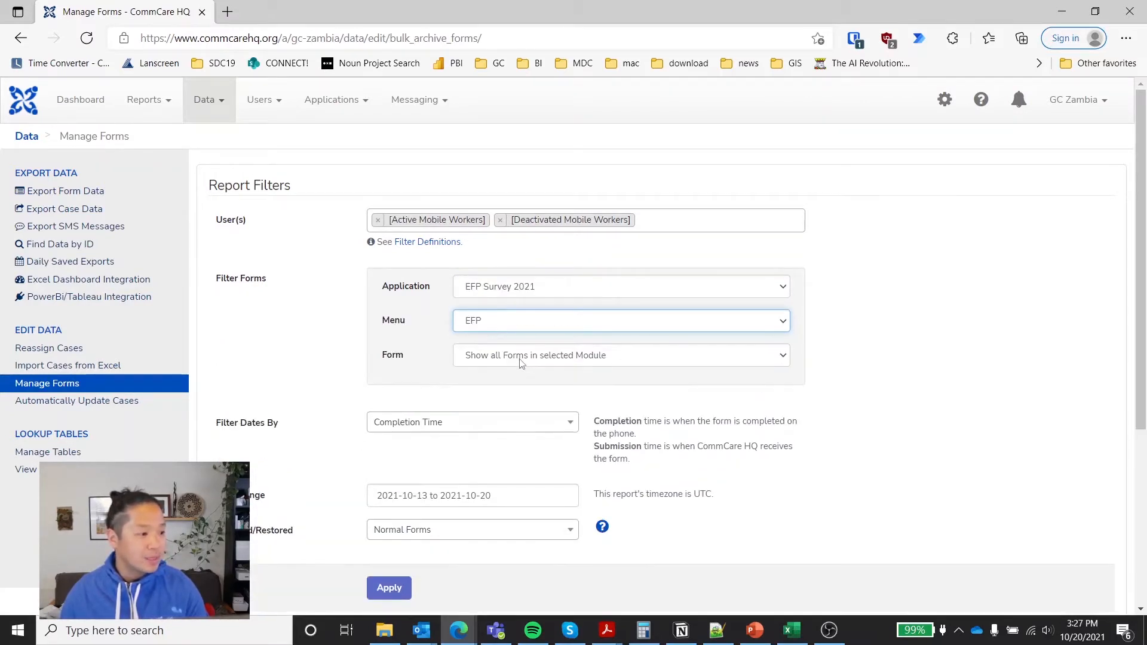
left_click(620, 355)
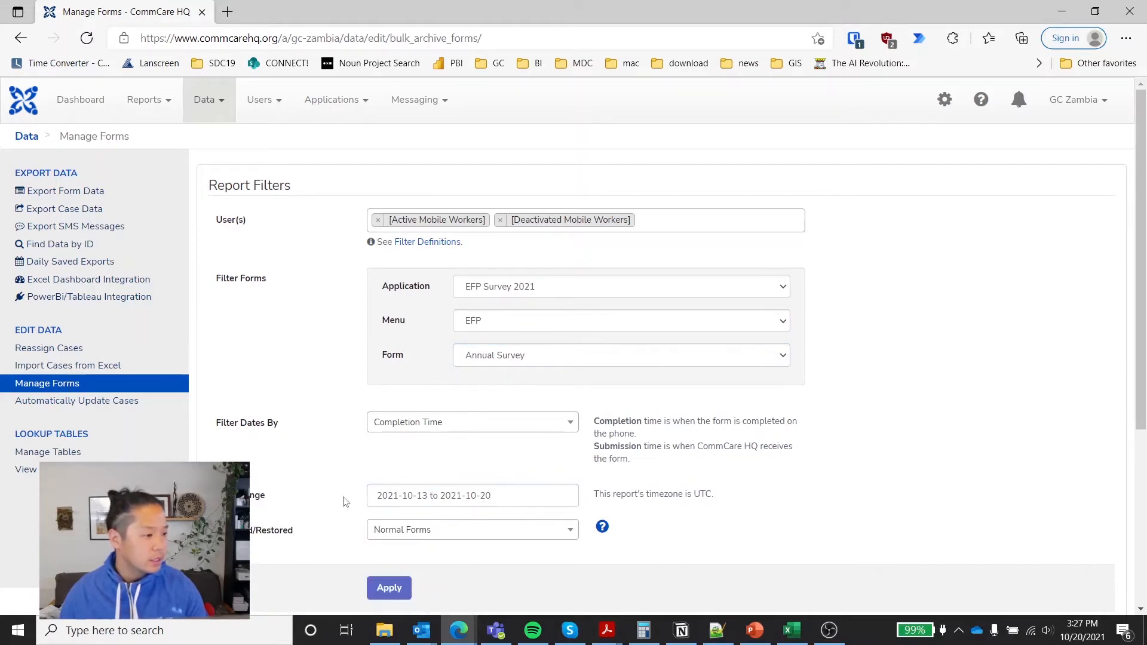
scroll("down", 3)
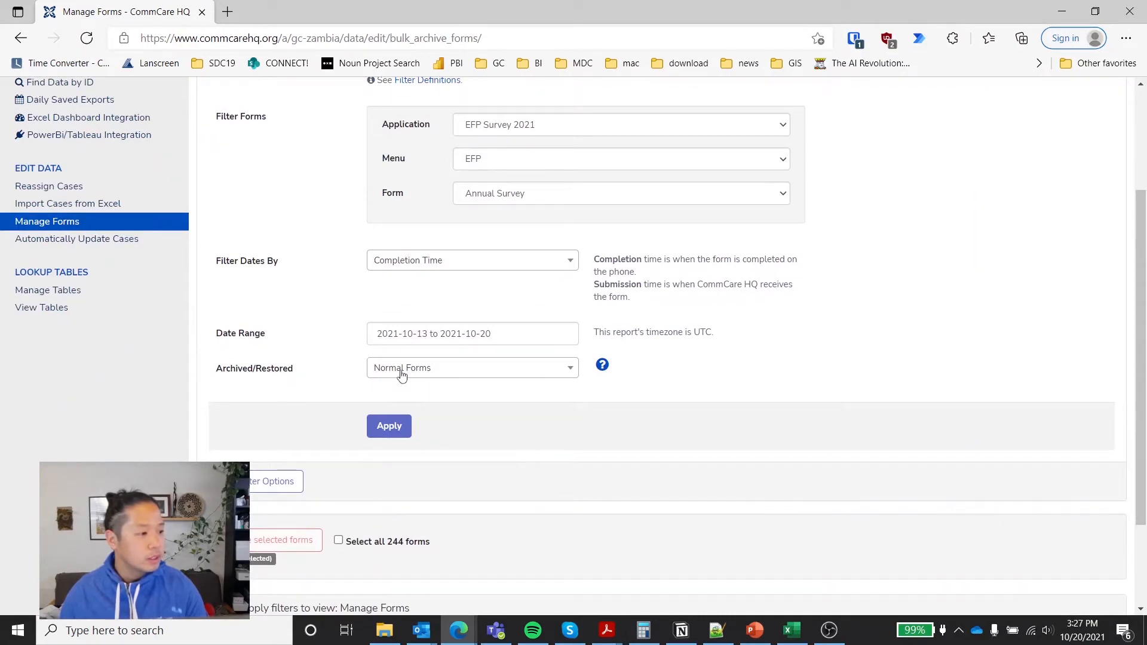
left_click(388, 426)
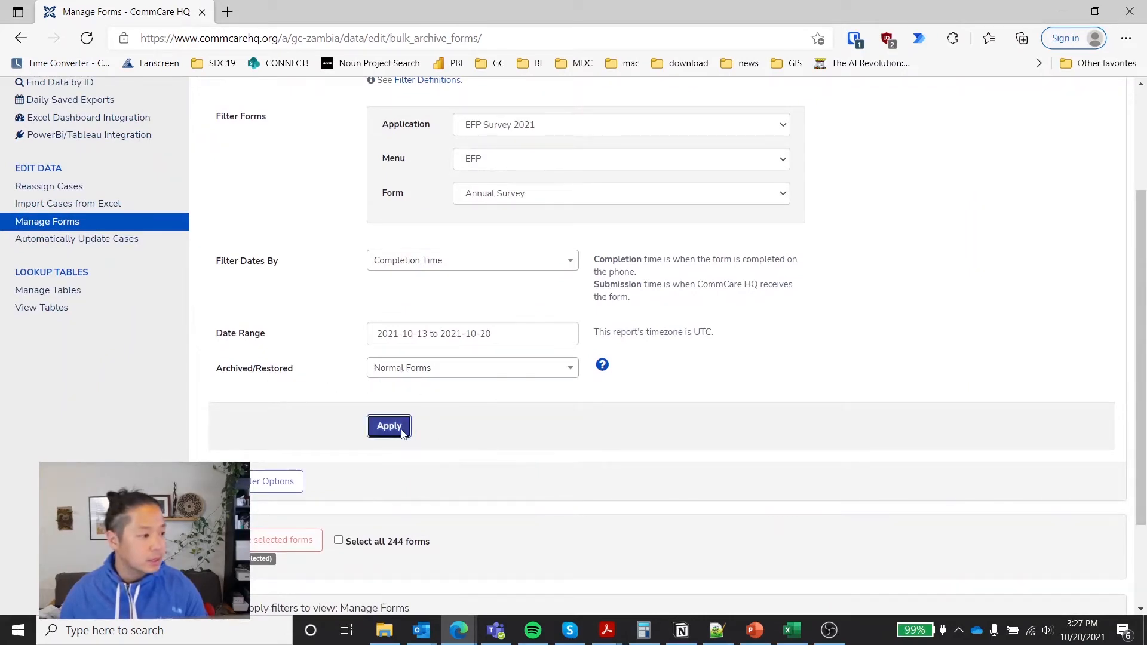
left_click(388, 426)
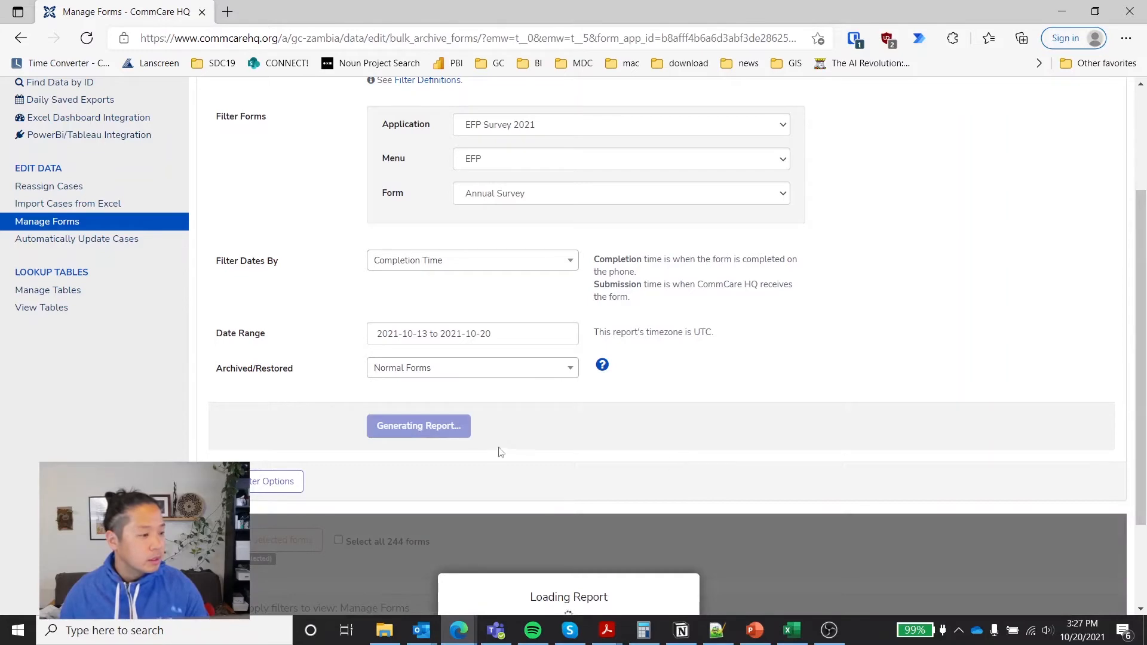
Step: Scroll through the 243 Annual Survey submissions, highlighting the top rows
scroll("down", 3)
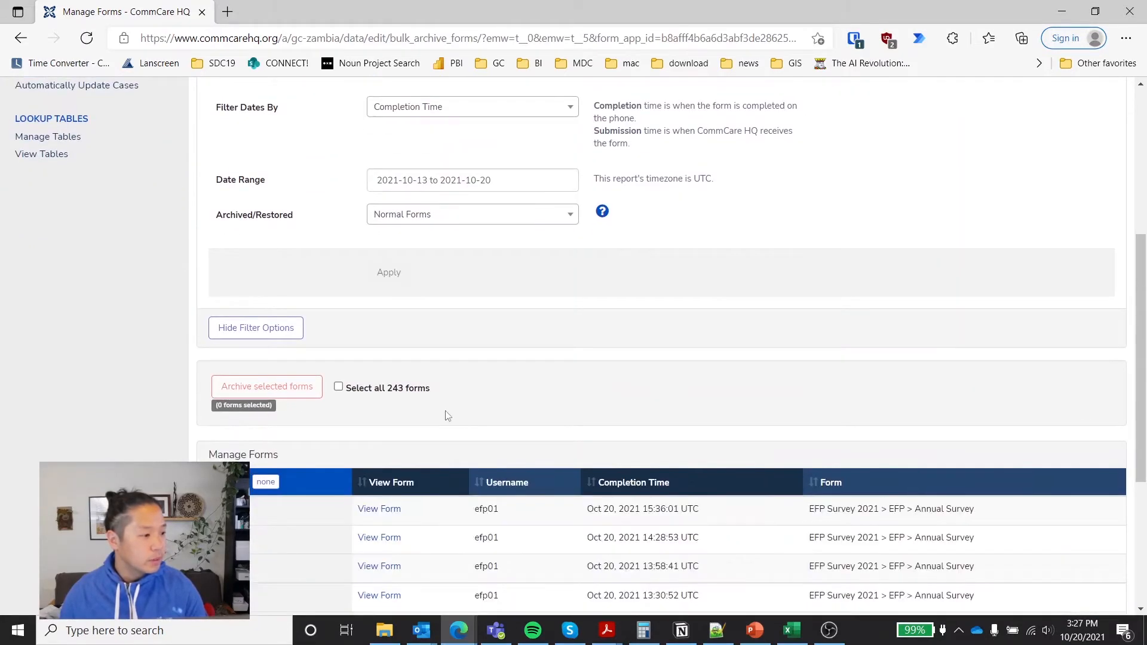
scroll("down", 3)
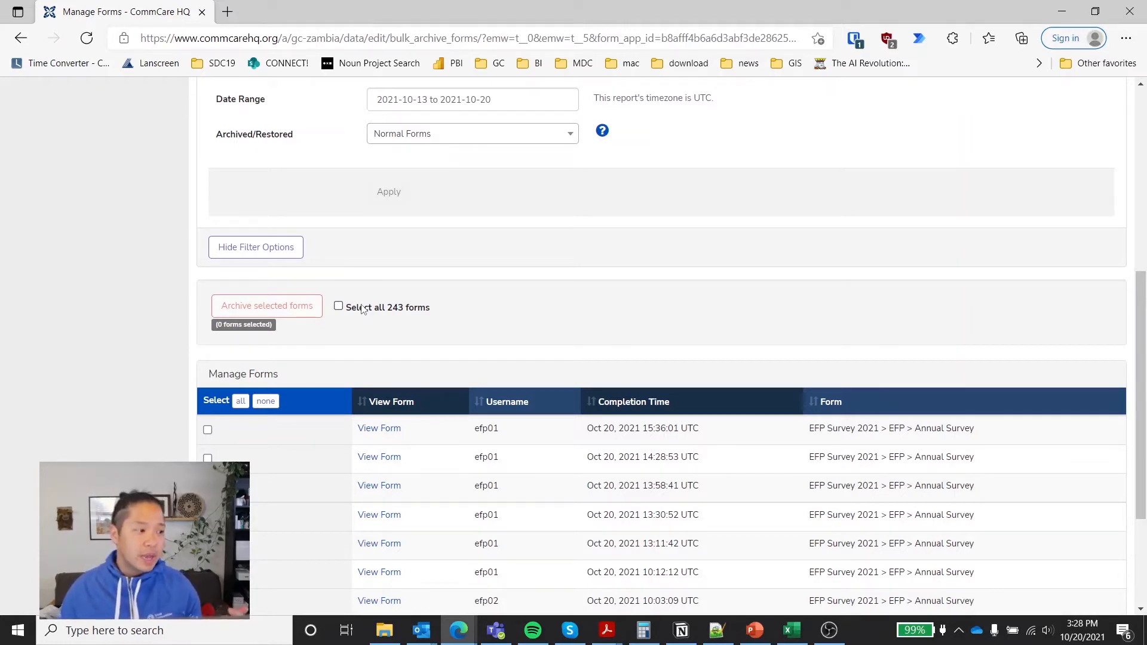
mouse_move(501, 364)
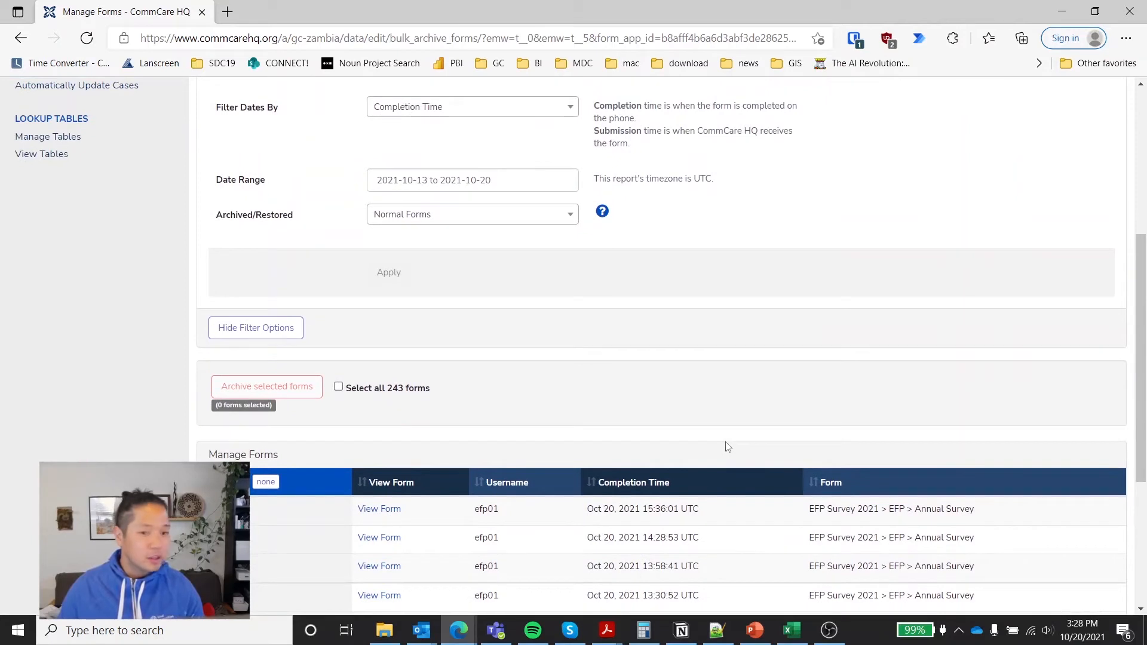
scroll("down", 3)
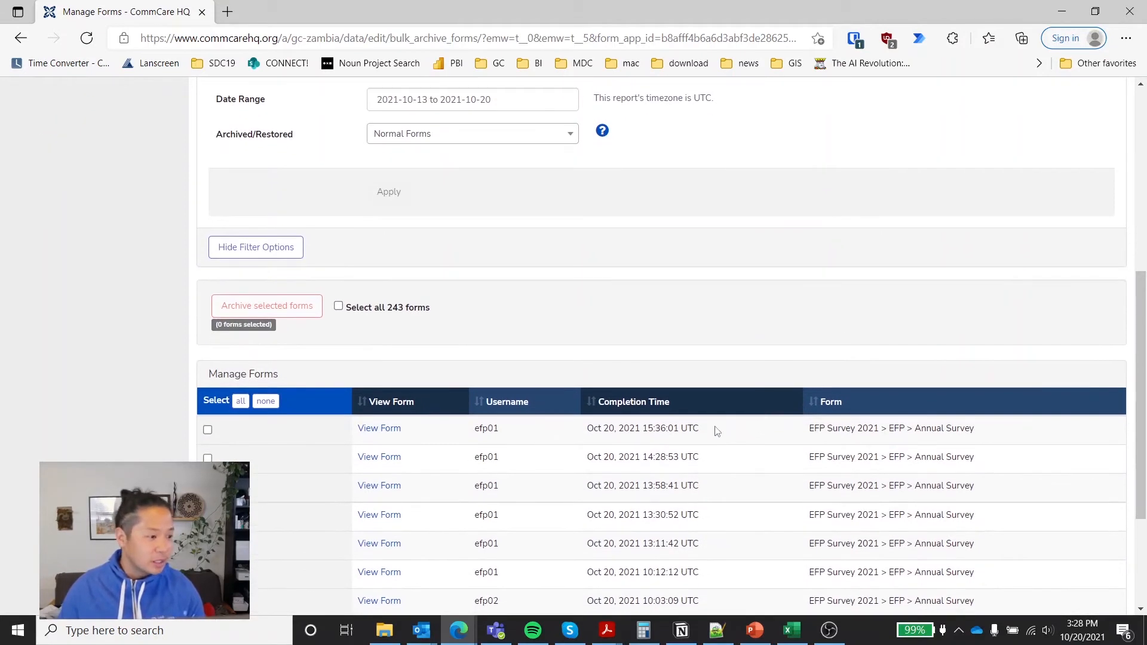
mouse_move(474, 446)
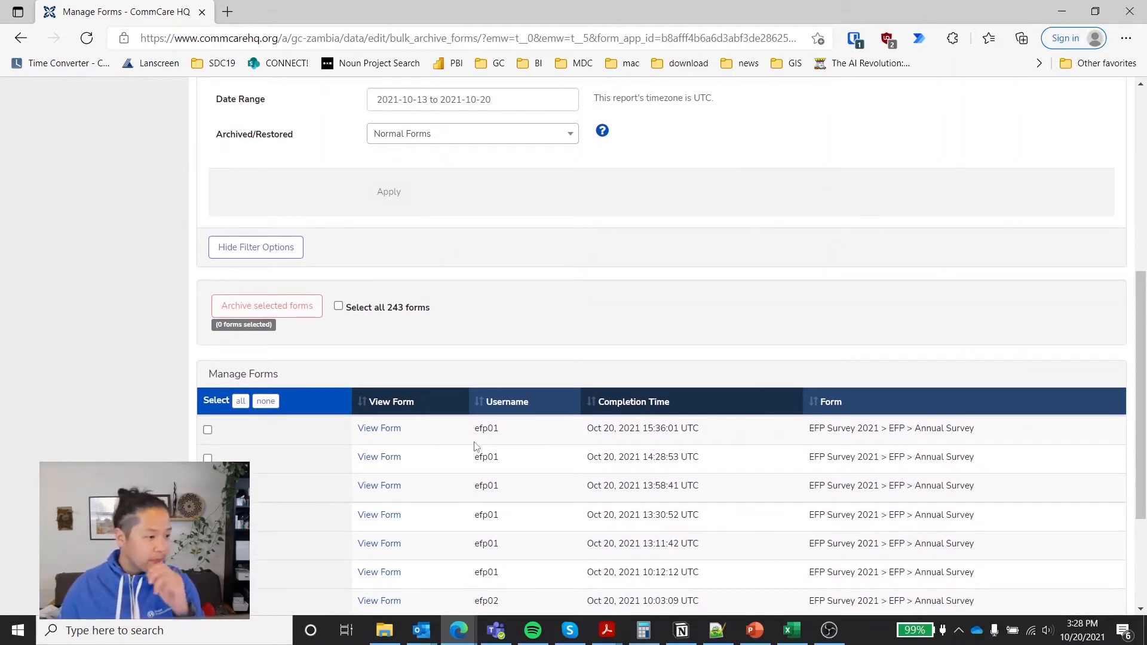
left_click_drag(618, 428, 681, 485)
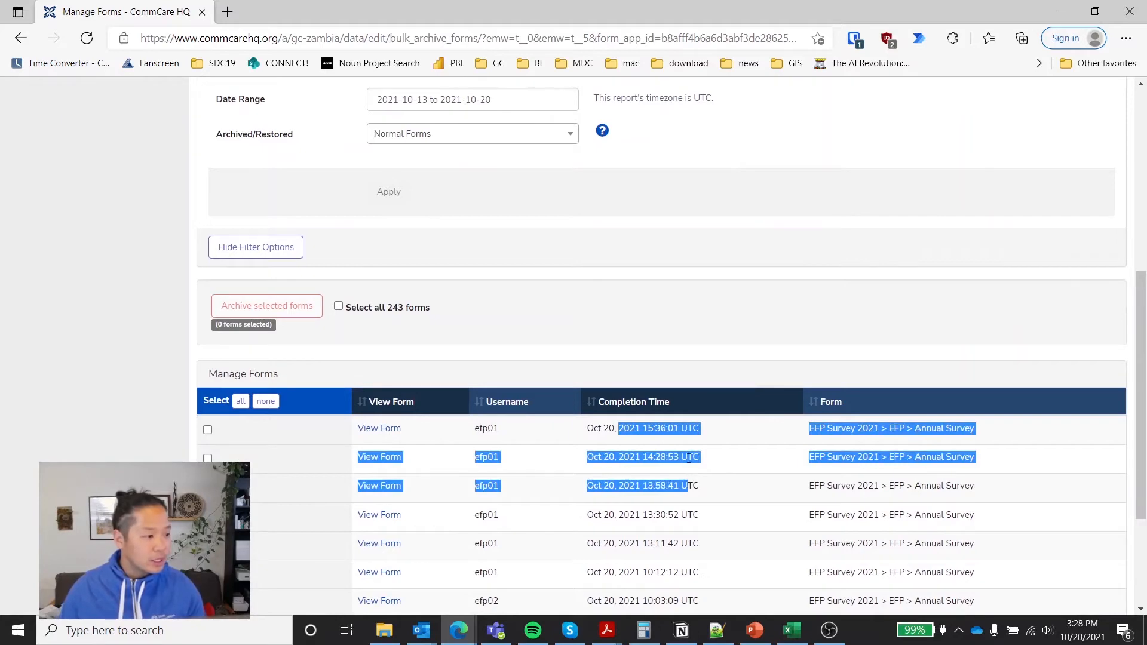
scroll("down", 3)
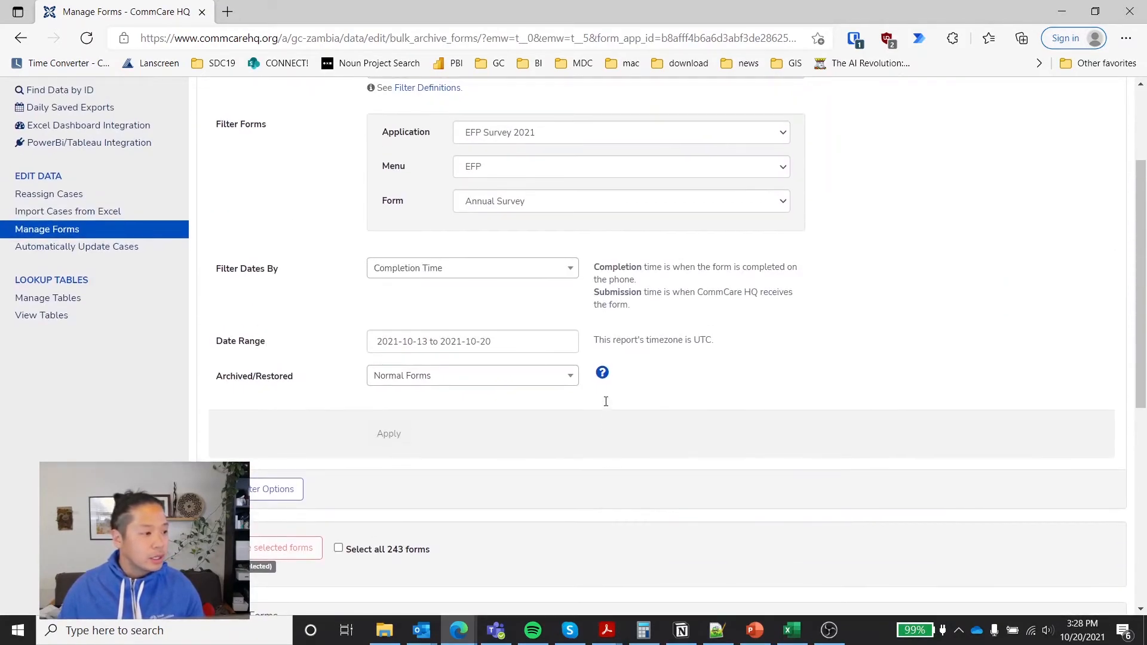
scroll("down", 3)
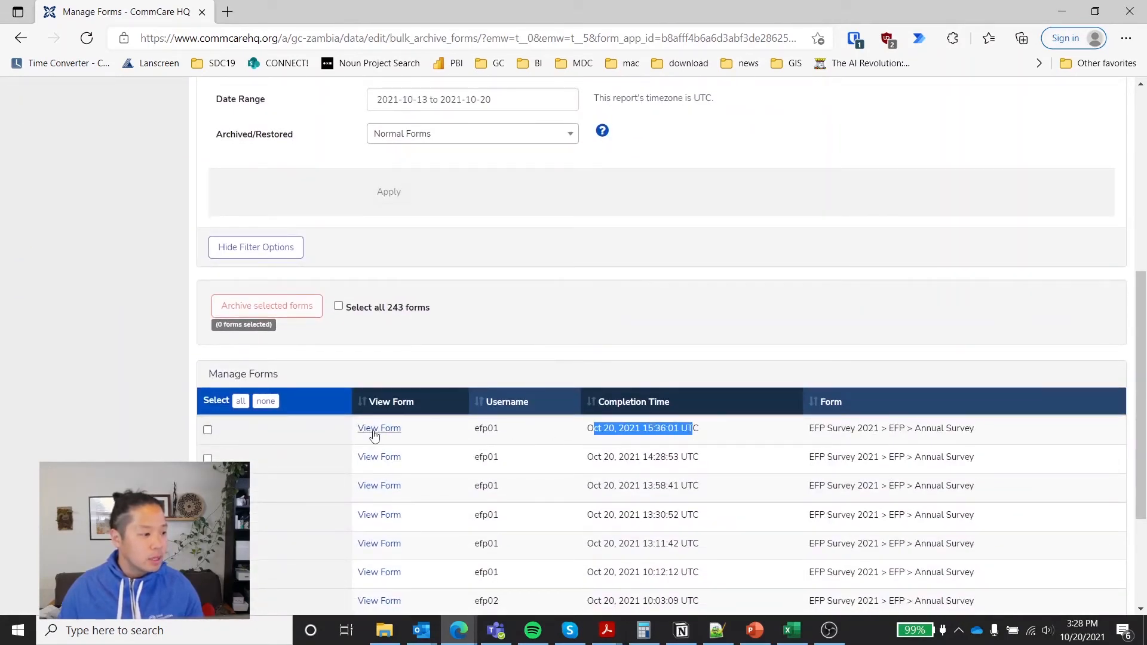
Step: Open efp01's Oct 20, 15:36 submission in a new tab and scroll its responses
left_click(379, 427)
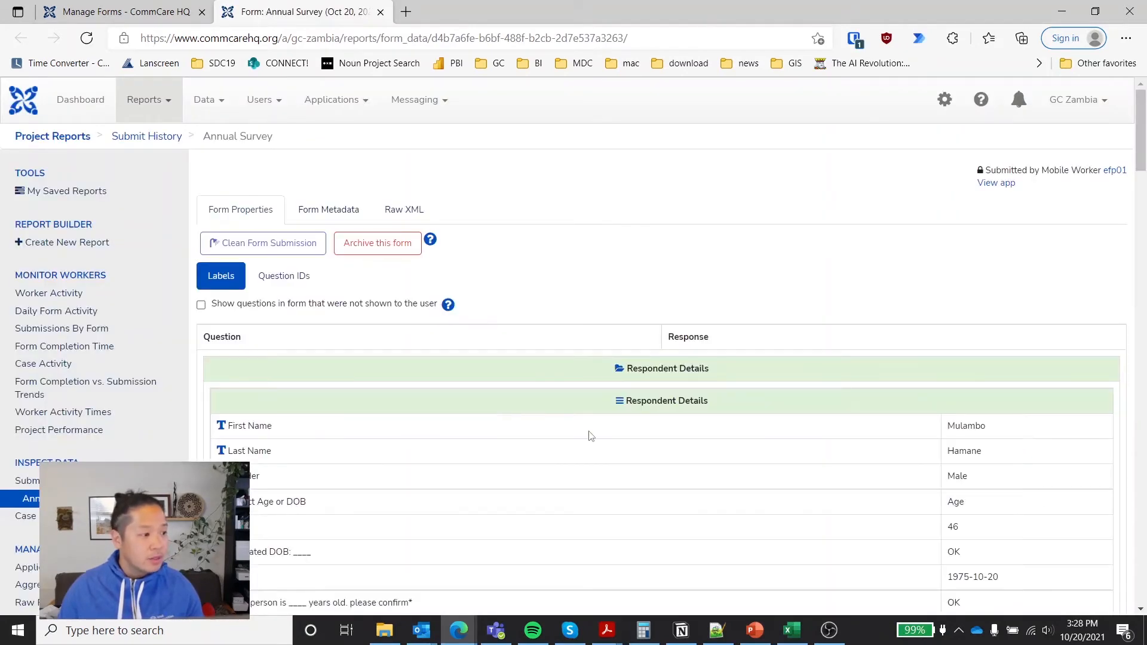
scroll("down", 3)
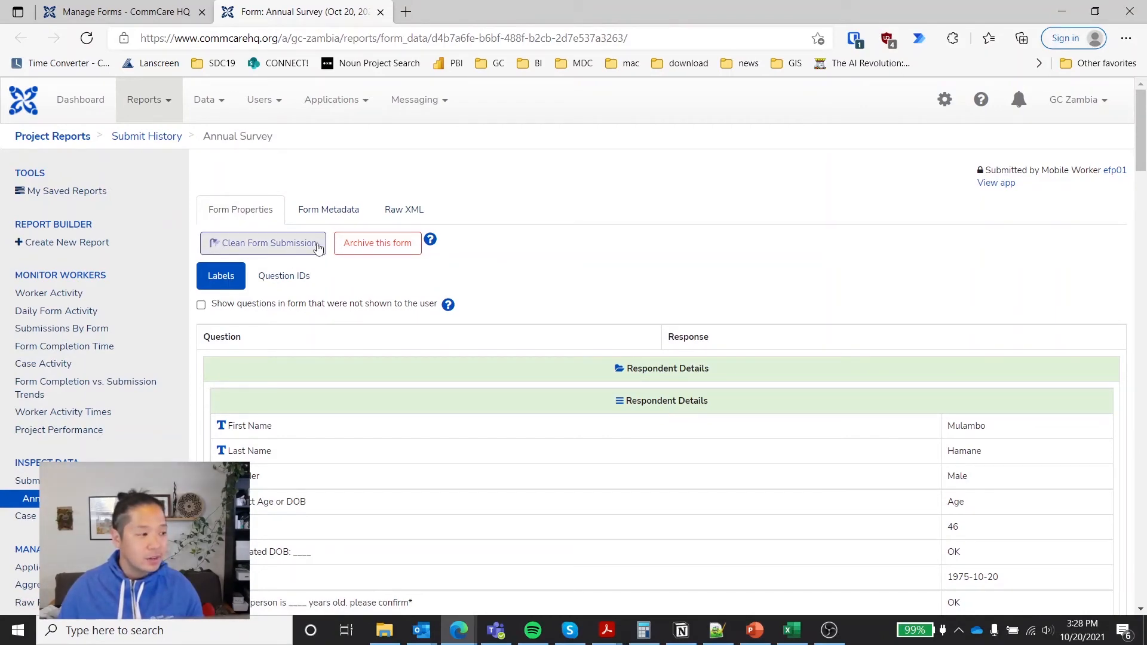
Step: Open Clean Form Submission, select Last Name, and show question IDs instead of labels
left_click(263, 243)
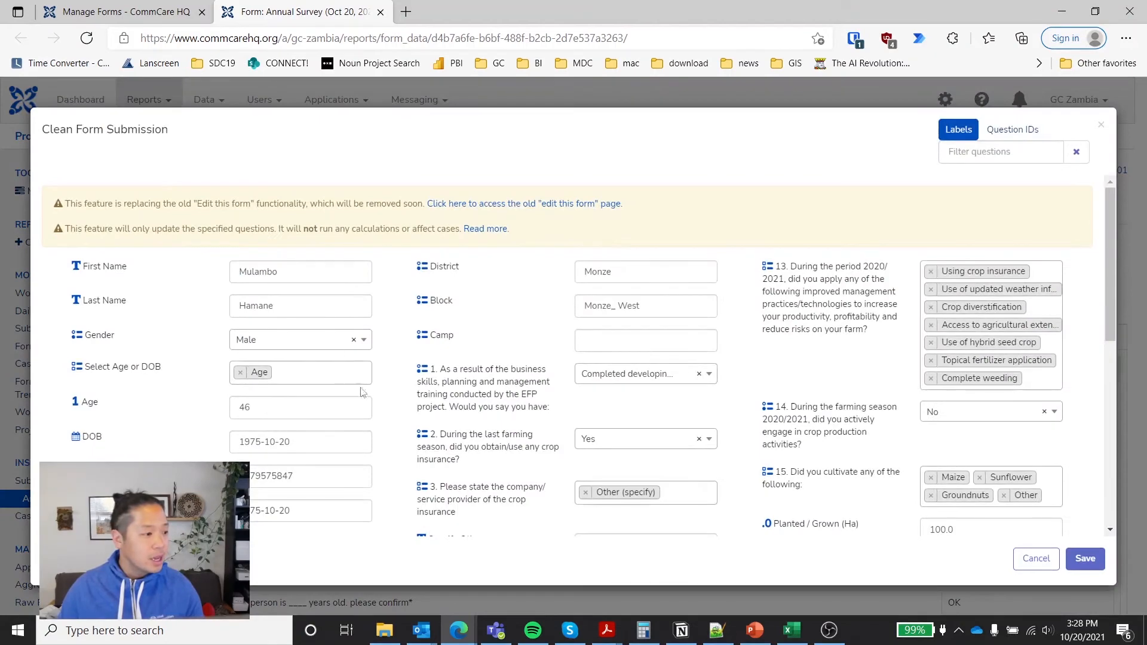
left_click(300, 306)
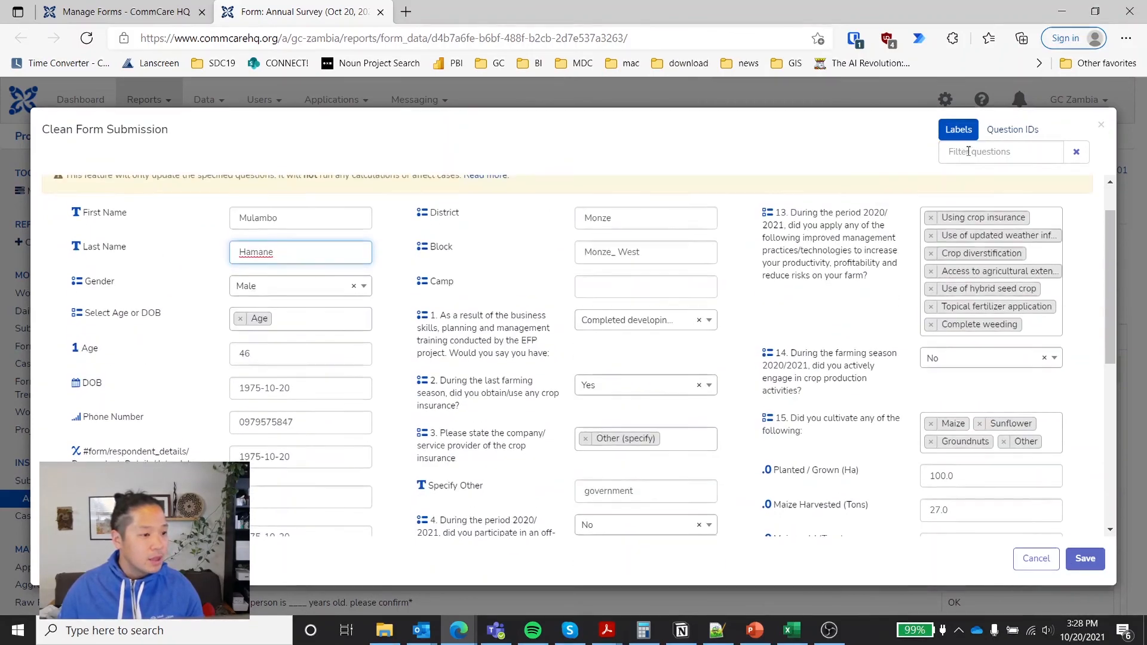
left_click(1013, 130)
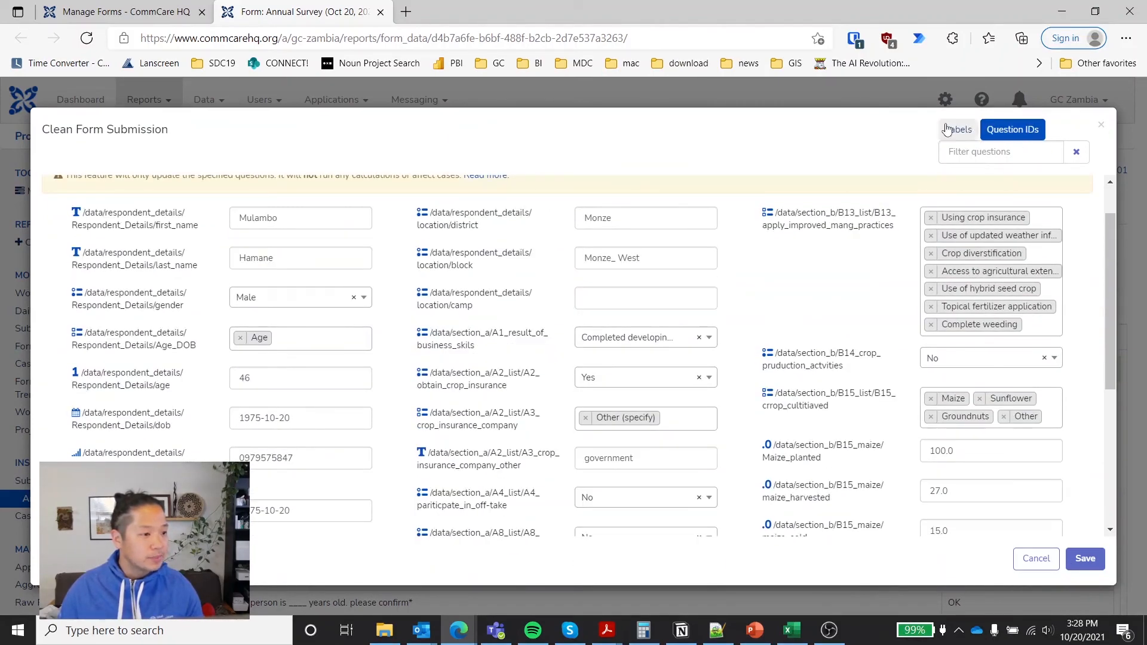